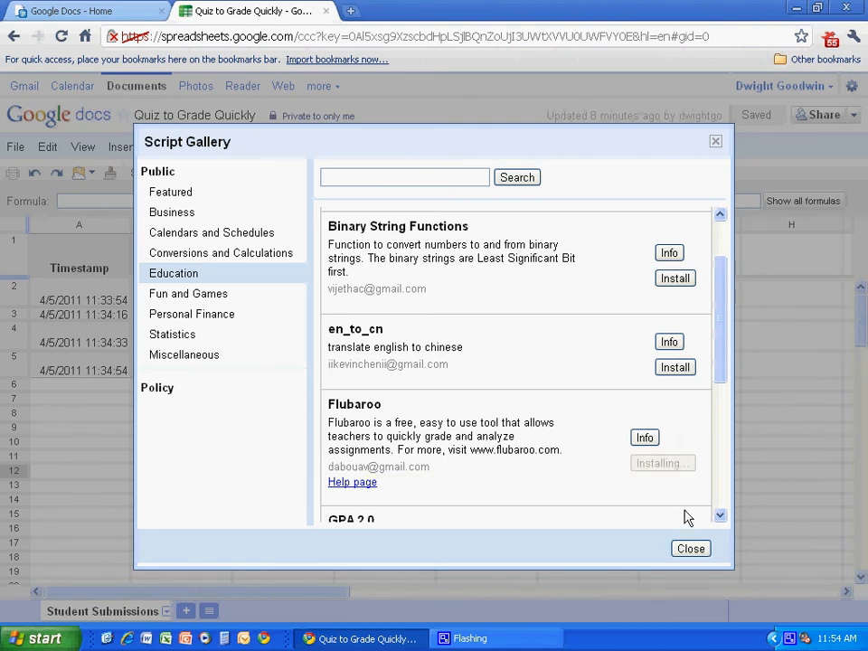
Step: Close the script gallery after installing Flubaroo and return to the quiz responses
left_click(347, 147)
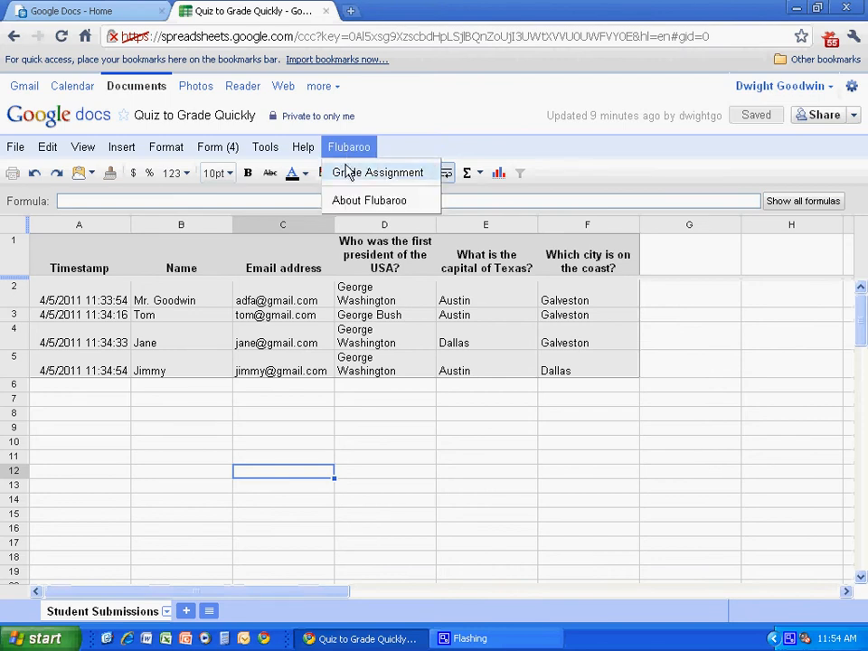
mouse_move(376, 172)
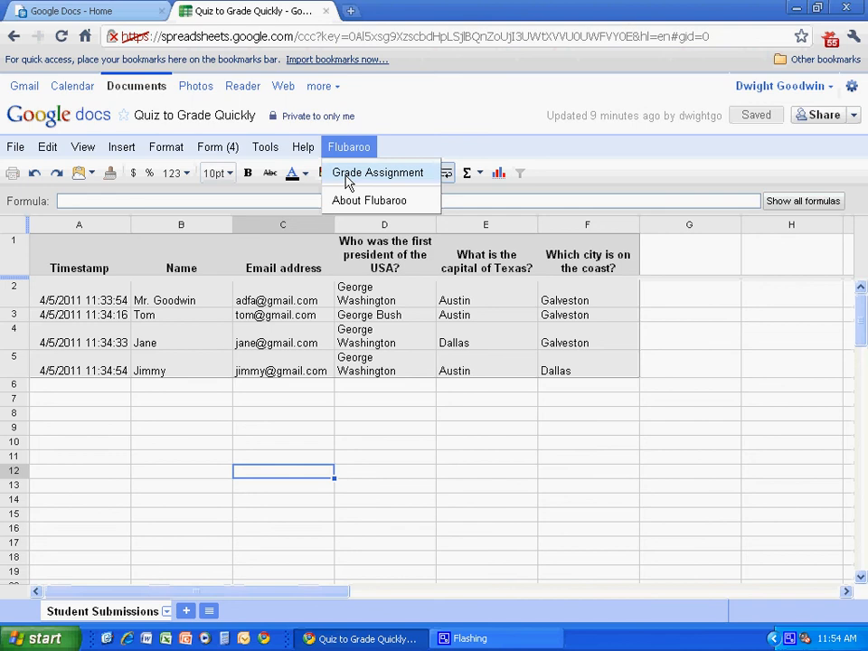
Step: Launch Flubaroo's Grade Assignment to open grading Step 1 with identifiers and points
left_click(376, 172)
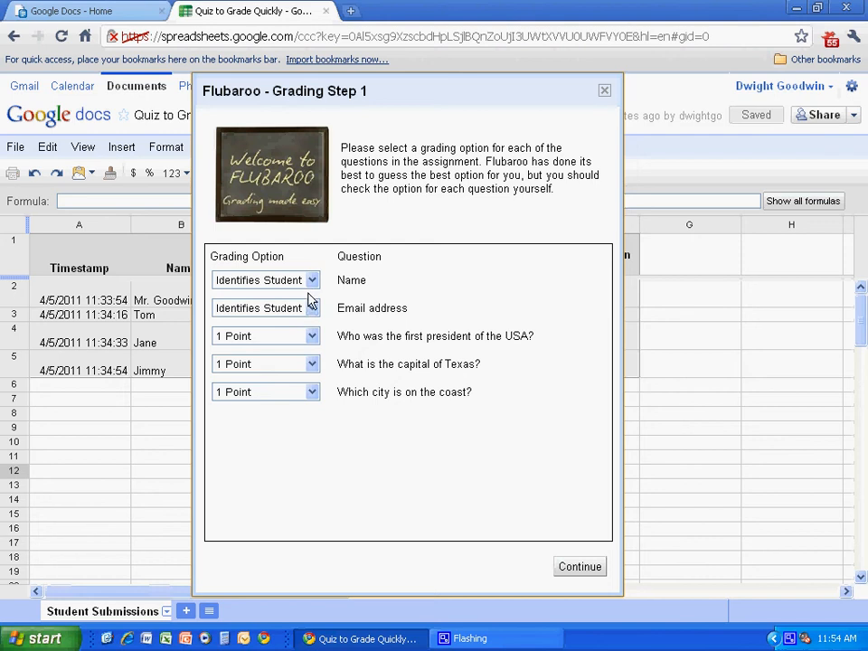